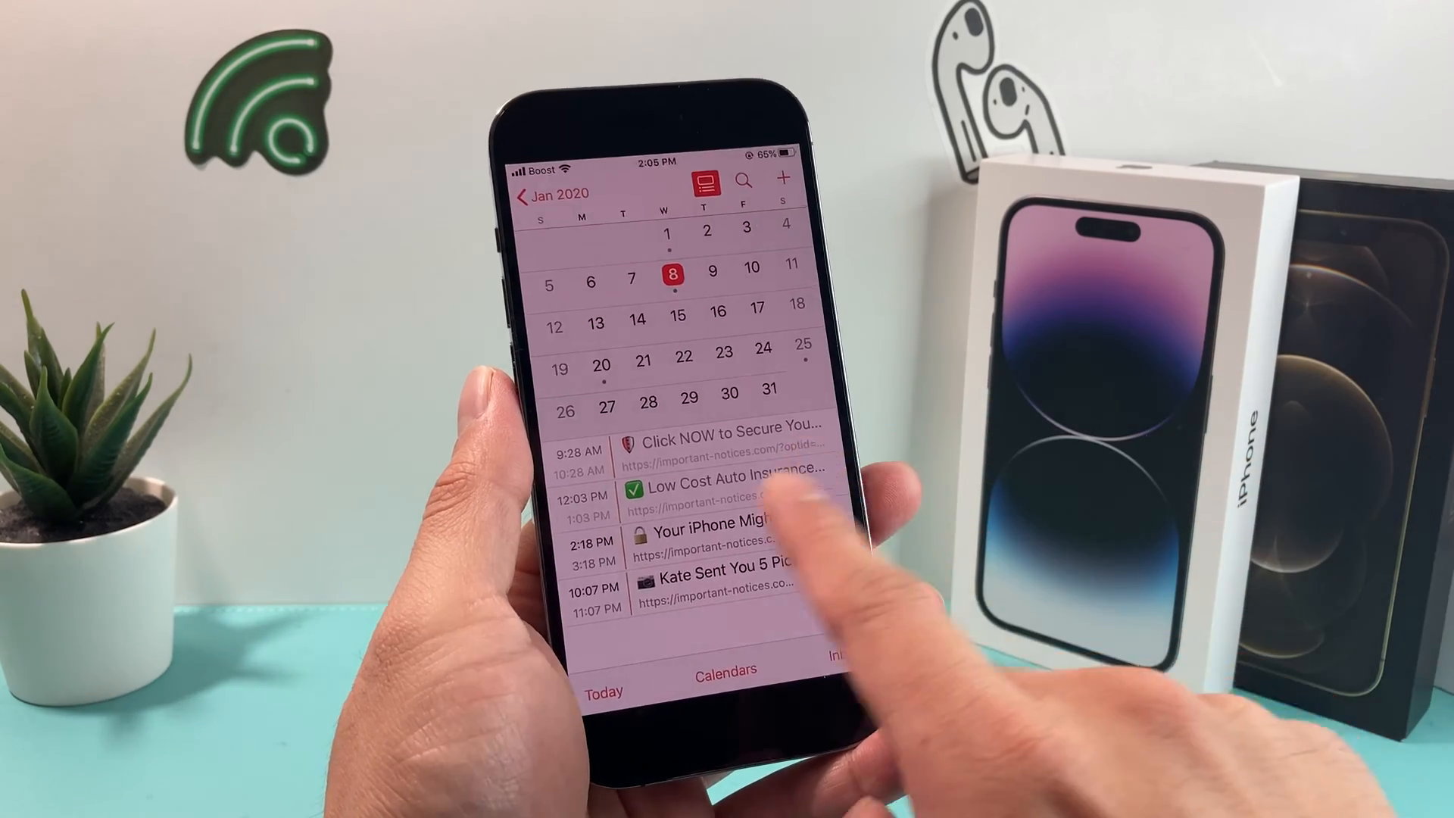
Step: Review the calendars list and return to the December 2022 month view
{"action": "left_click", "coordinate": [707, 177]}
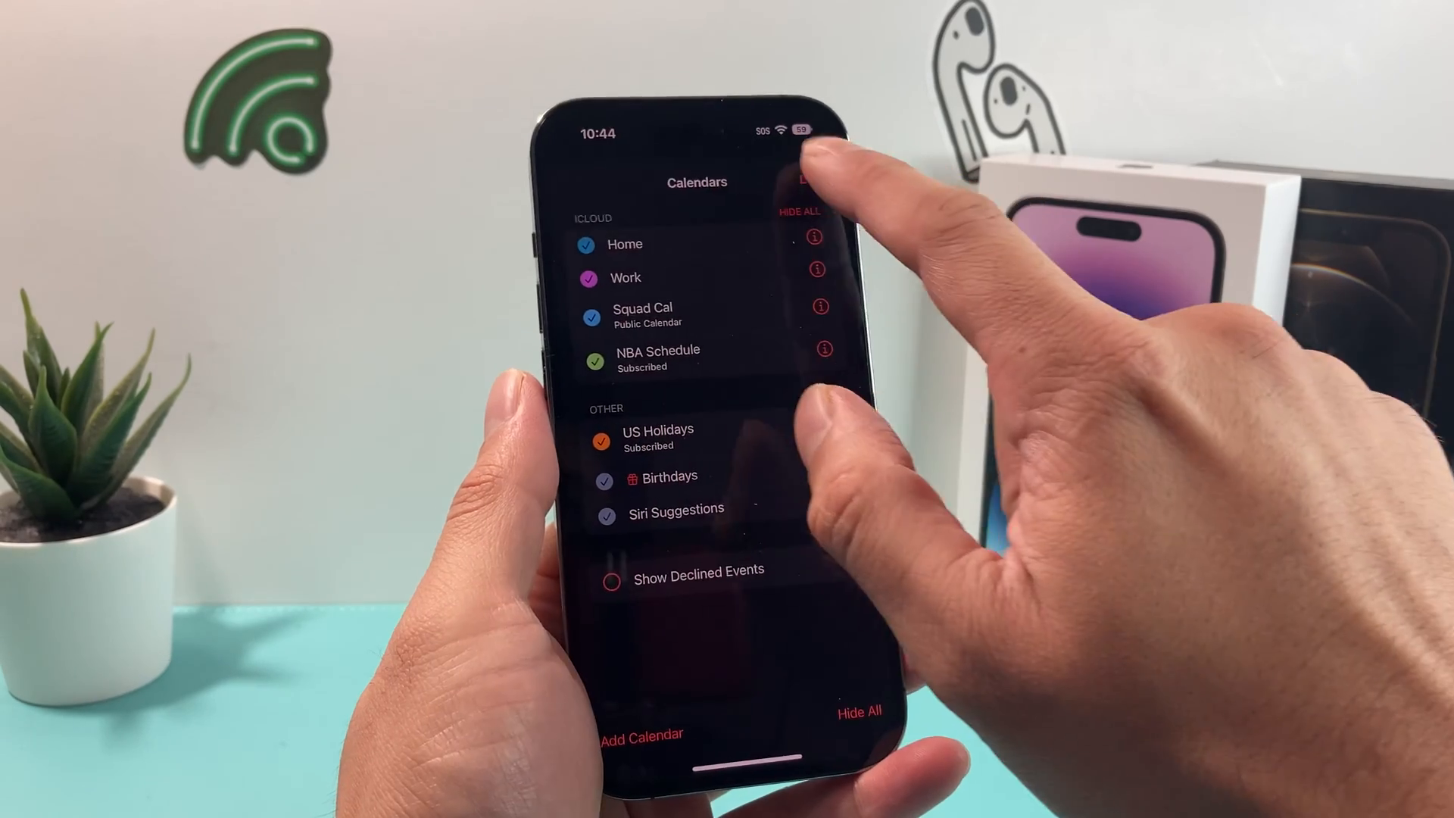
{"action": "left_click", "coordinate": [824, 178]}
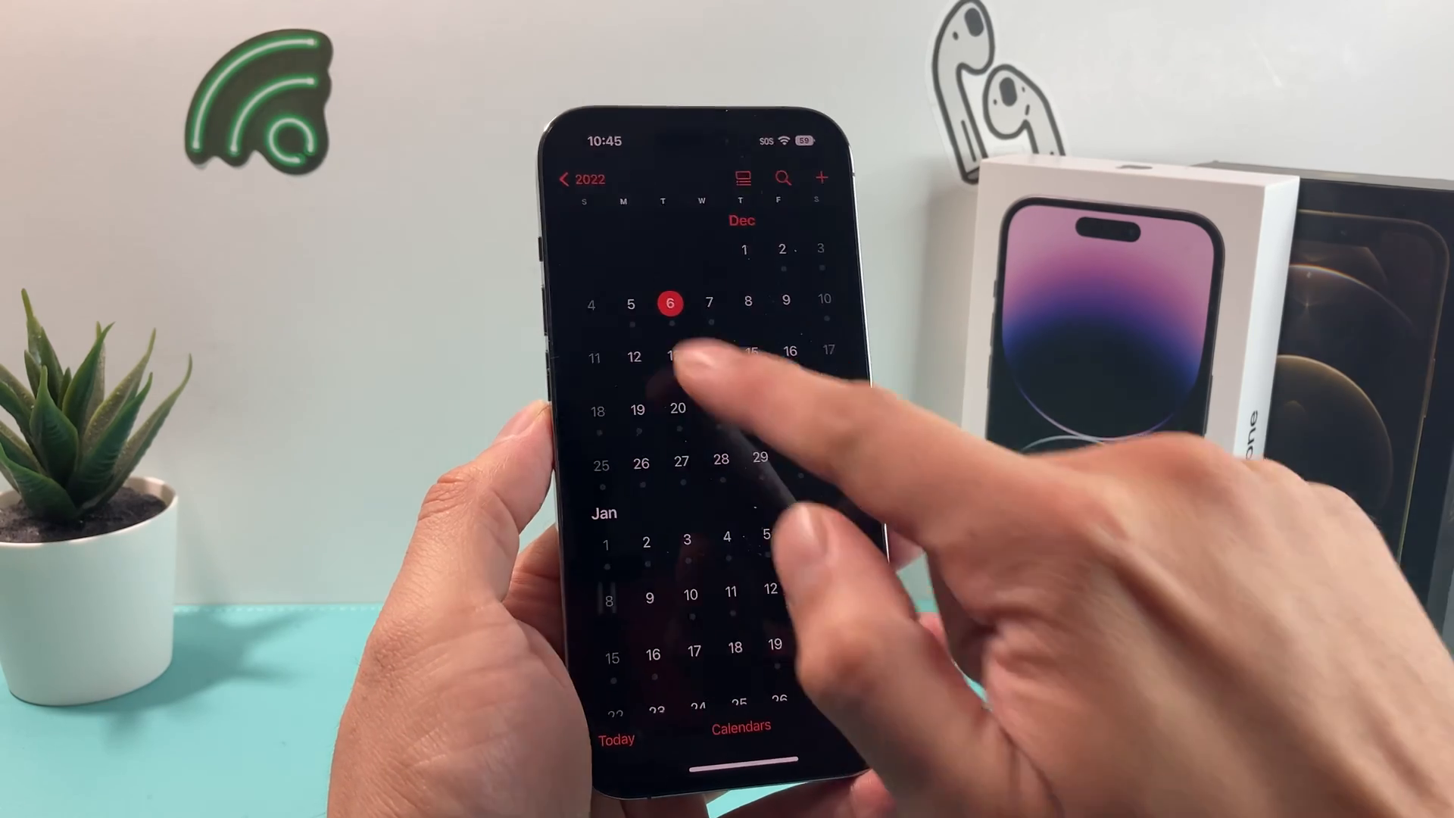
Step: Unsubscribe from the NBA Schedule calendar through its info page and confirm
{"action": "left_click", "coordinate": [670, 303]}
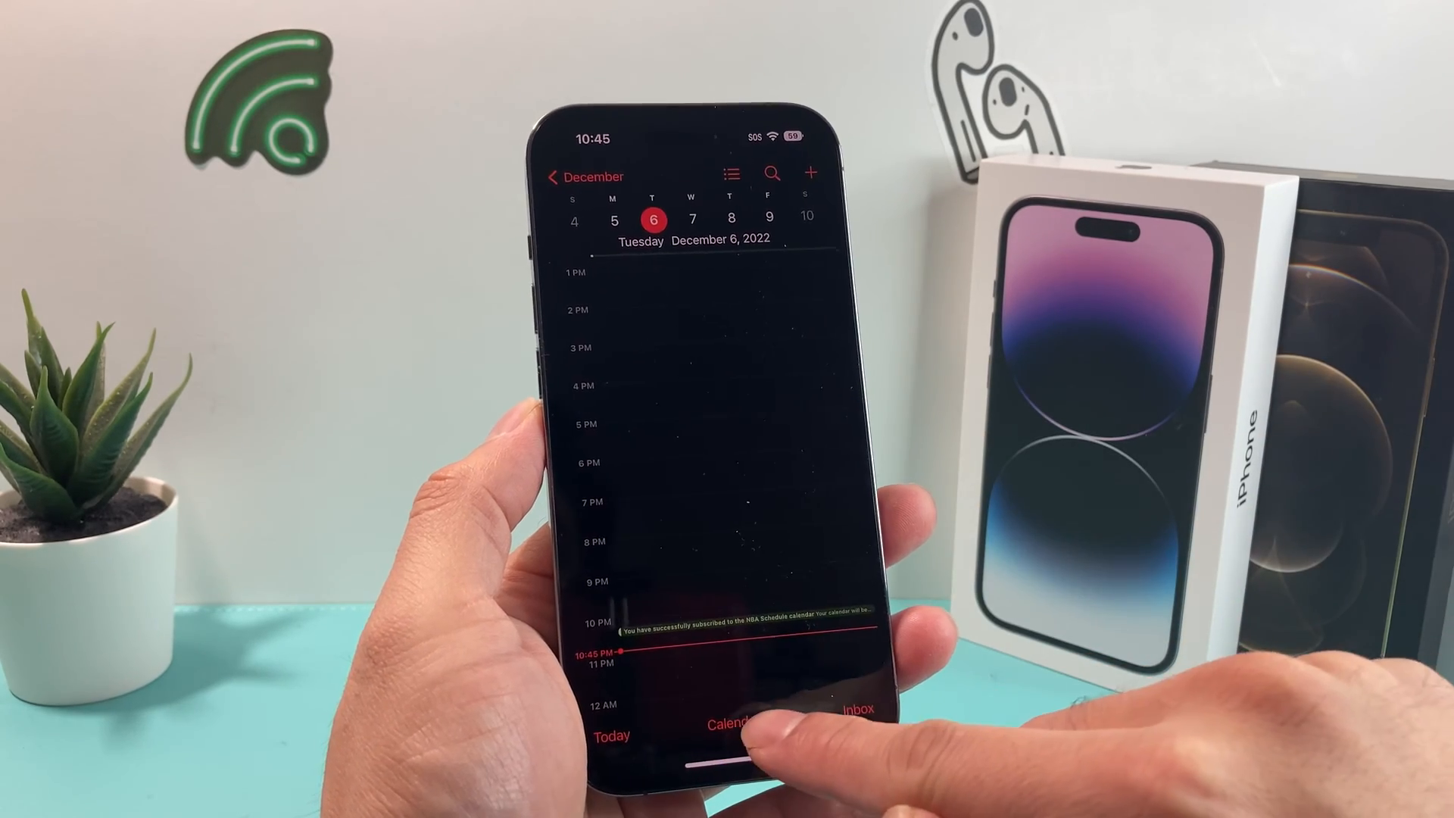
{"action": "left_click", "coordinate": [728, 727]}
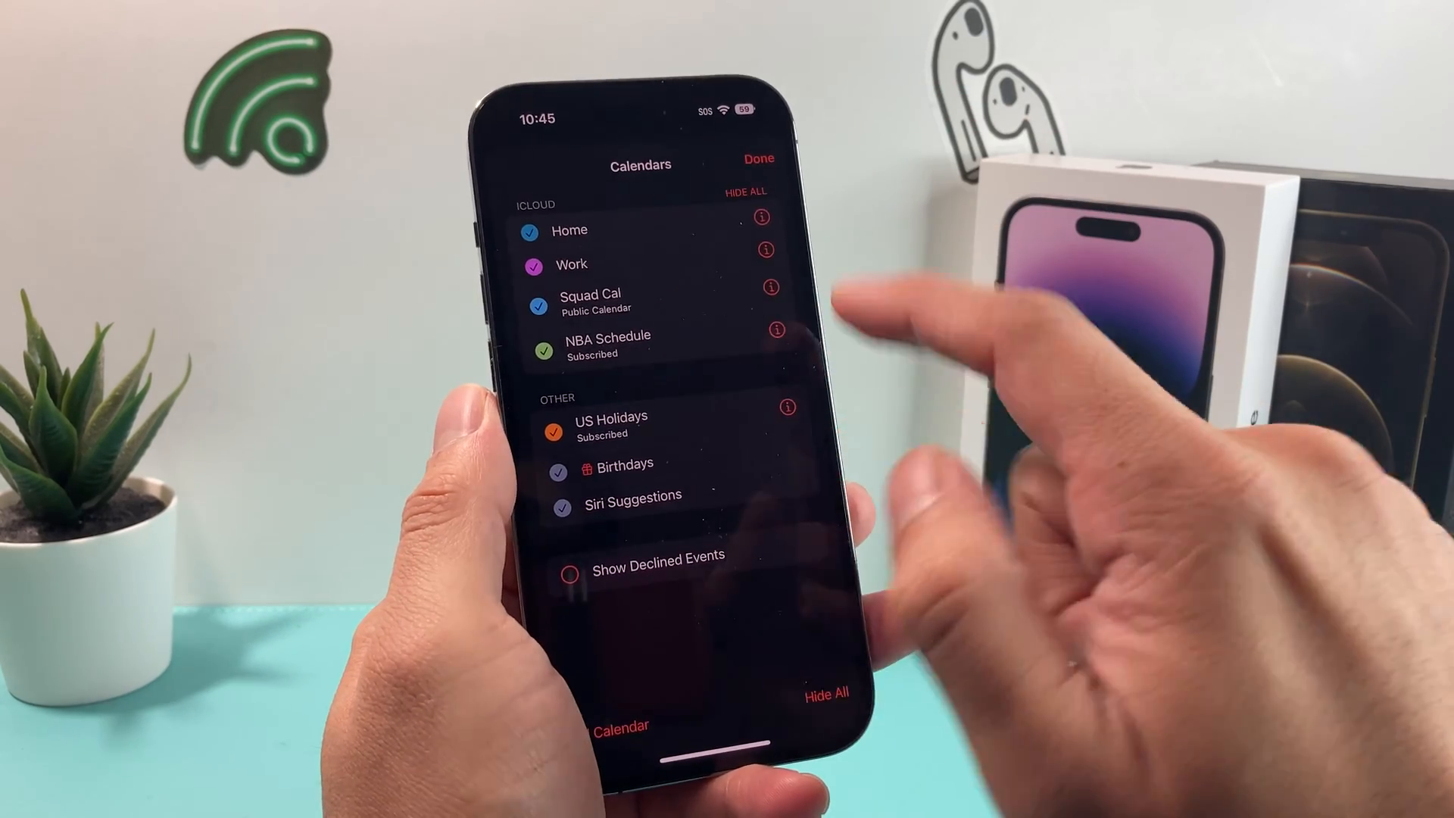
{"action": "left_click", "coordinate": [777, 330]}
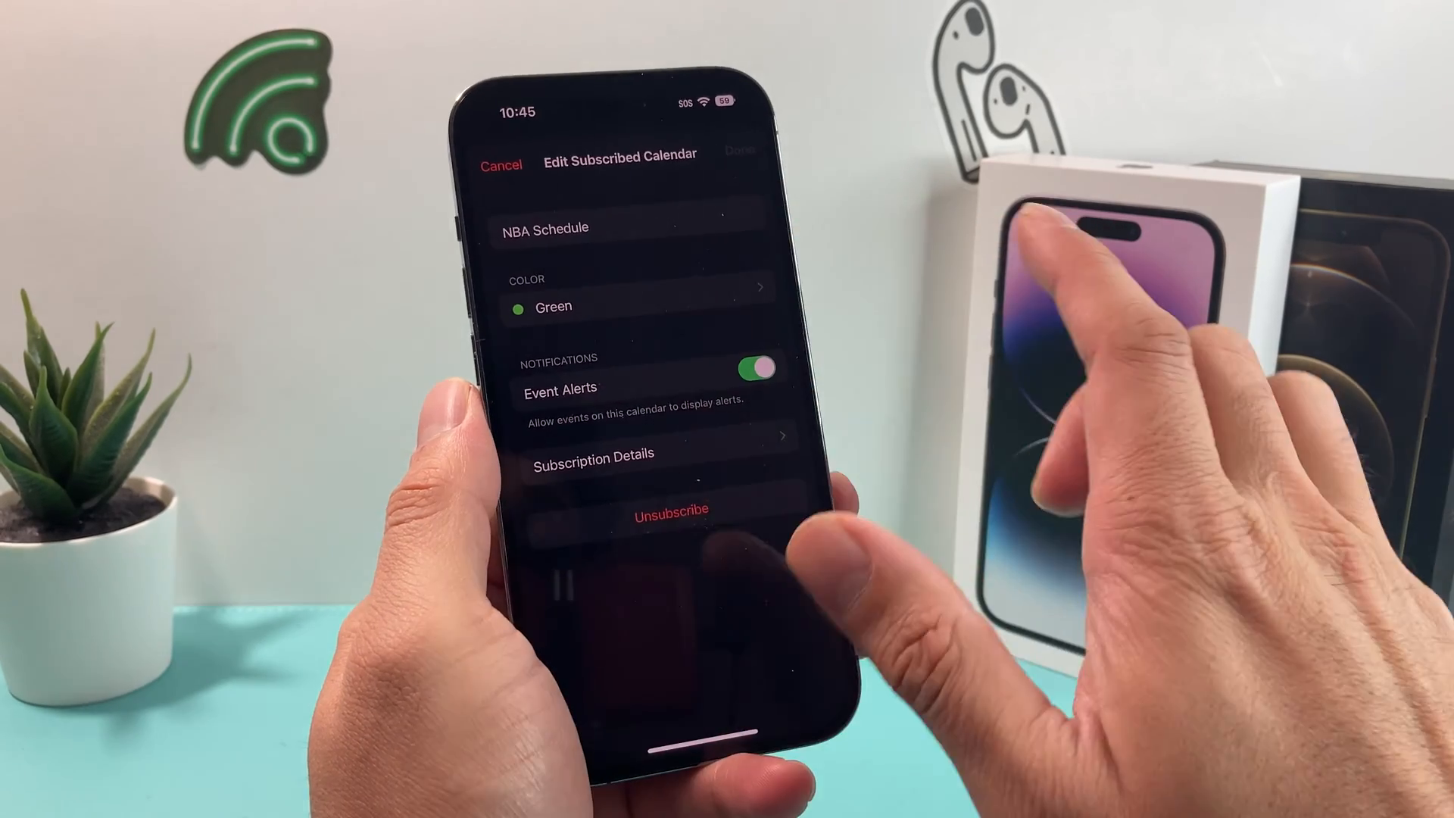
{"action": "left_click", "coordinate": [671, 508]}
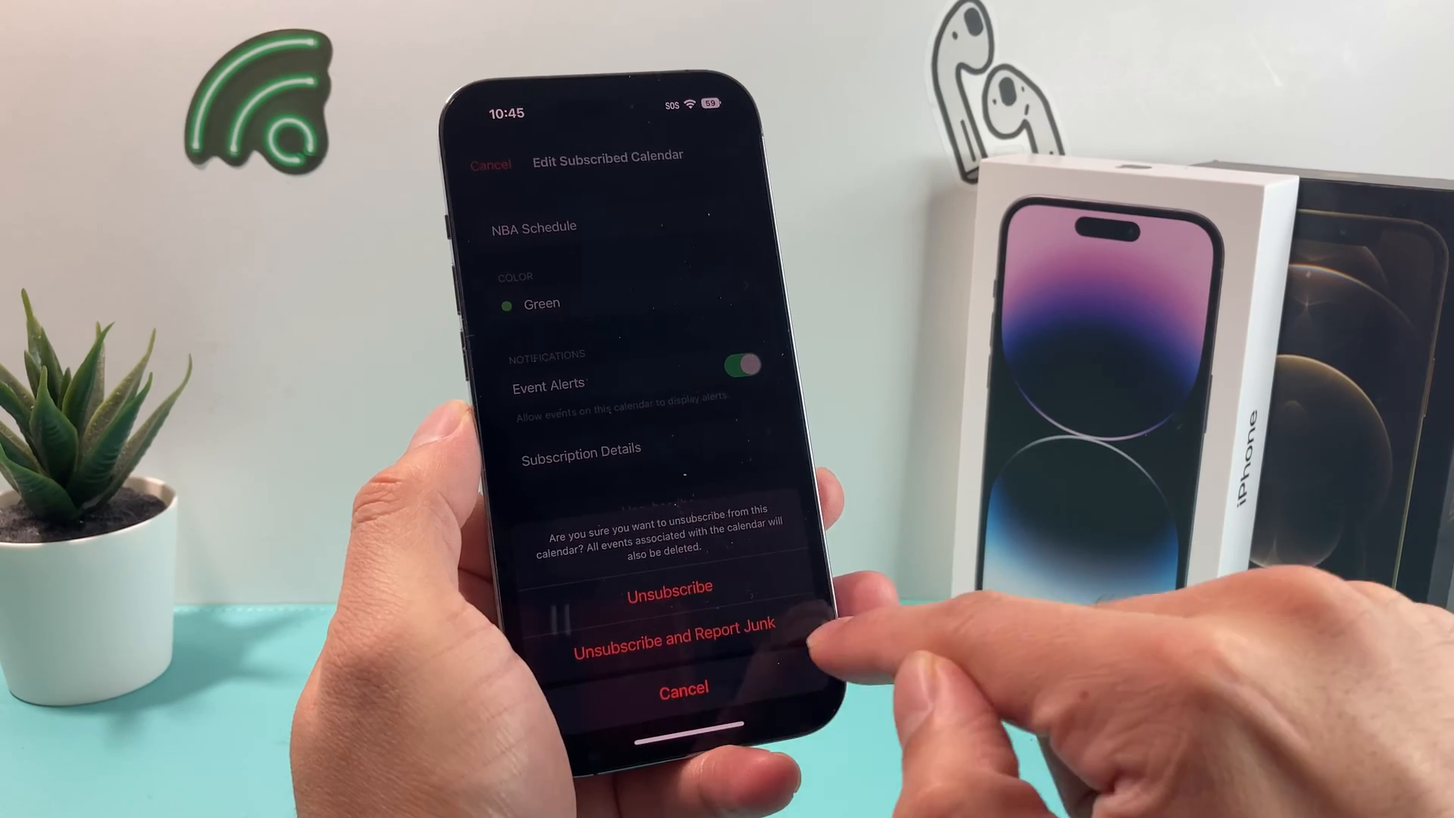
{"action": "left_click", "coordinate": [668, 593]}
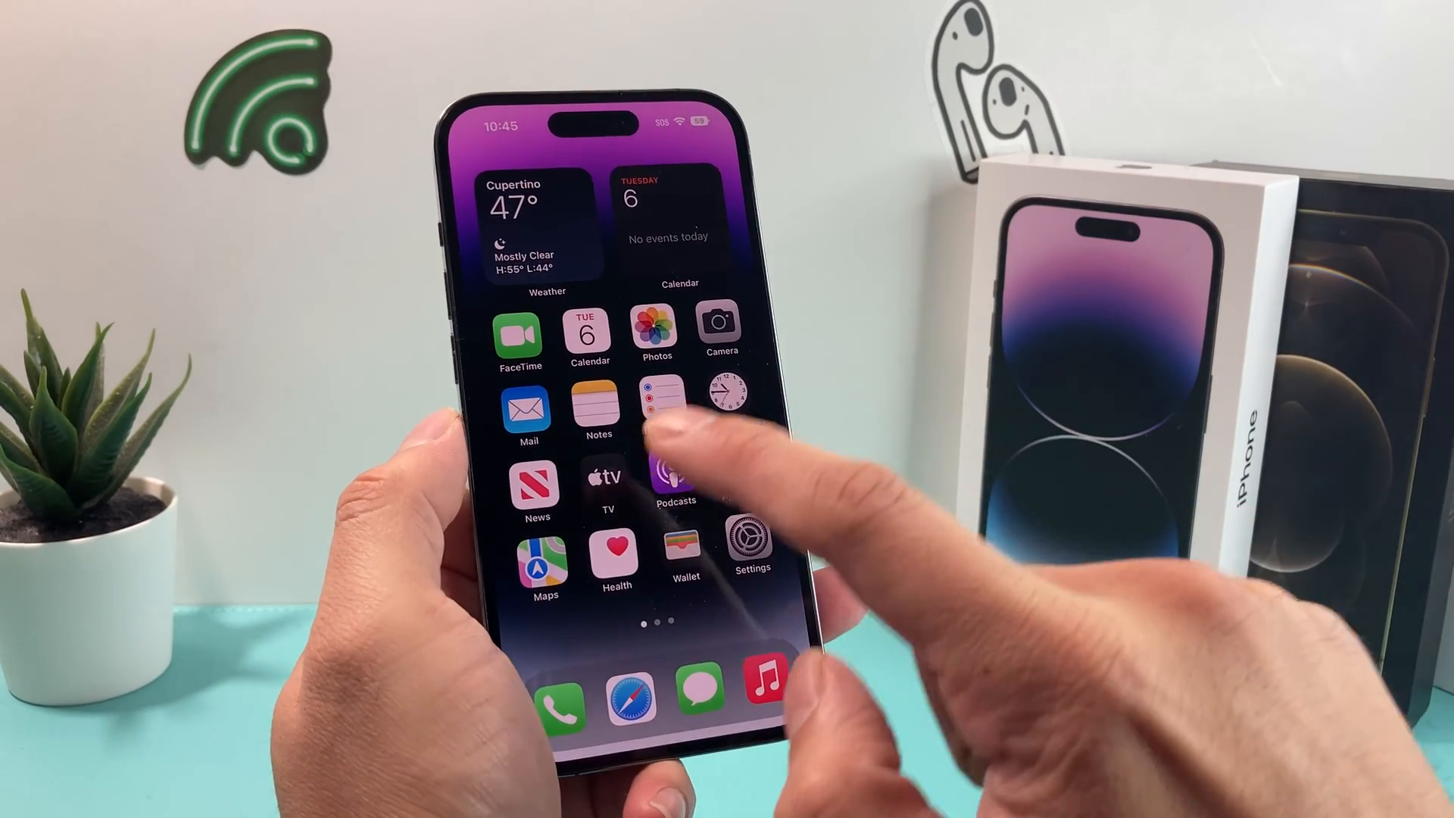
Step: Scroll through Settings to find and open the Calendar settings page
{"action": "scroll", "scroll_direction": "left", "scroll_amount": 3}
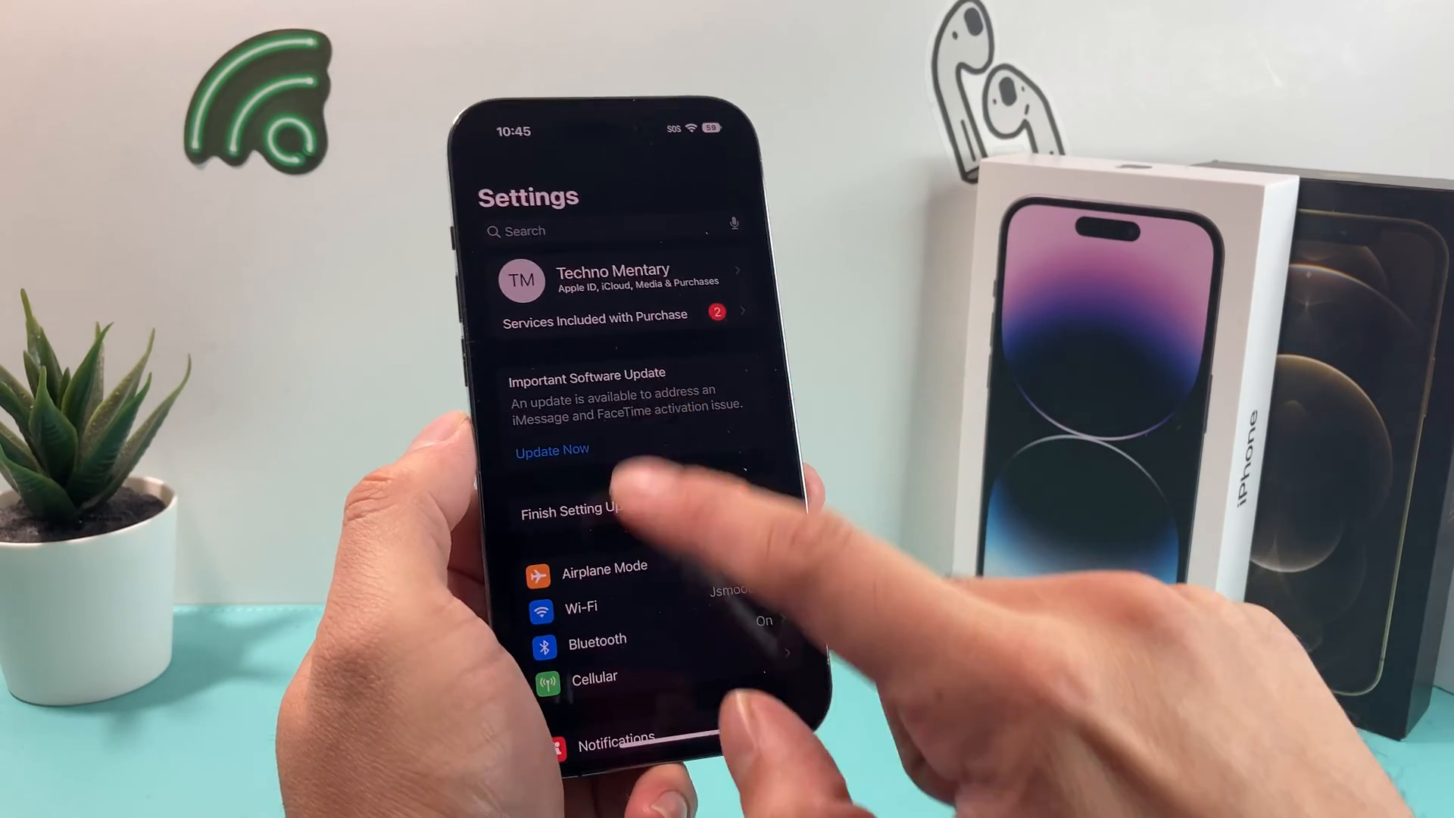
{"action": "scroll", "scroll_direction": "down", "scroll_amount": 3}
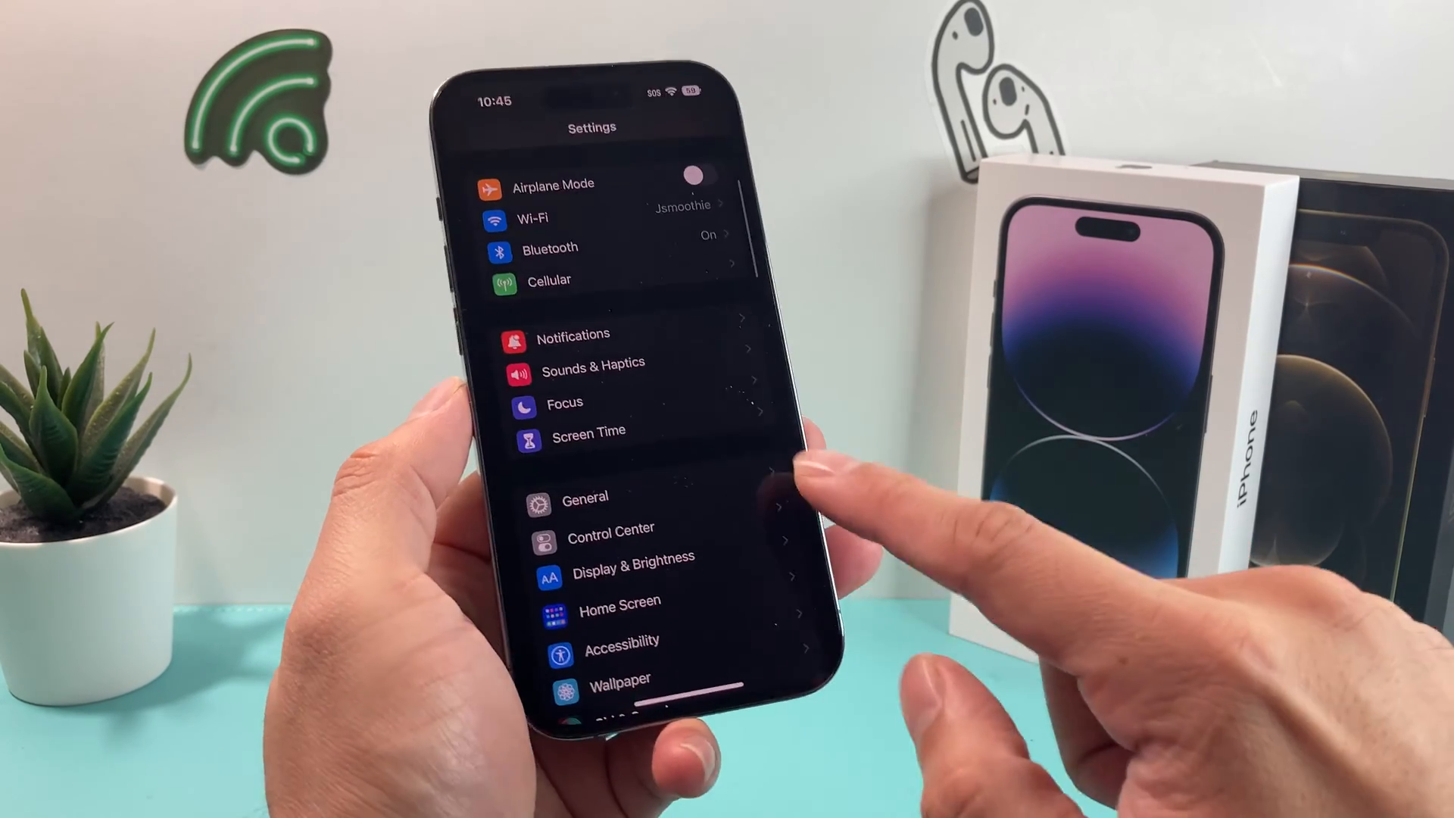
{"action": "scroll", "scroll_direction": "down", "scroll_amount": 3}
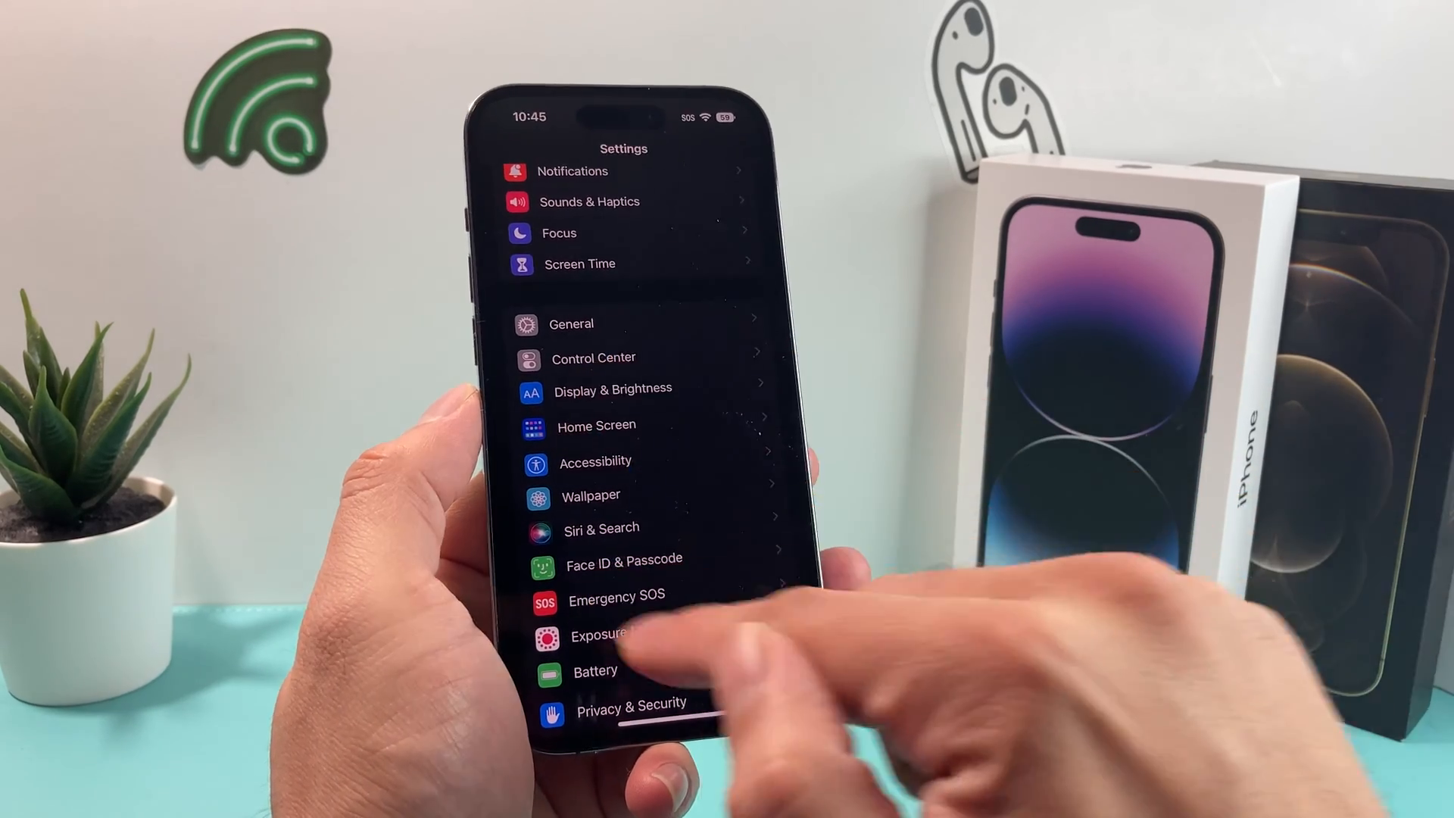
{"action": "scroll", "scroll_direction": "down", "scroll_amount": 3}
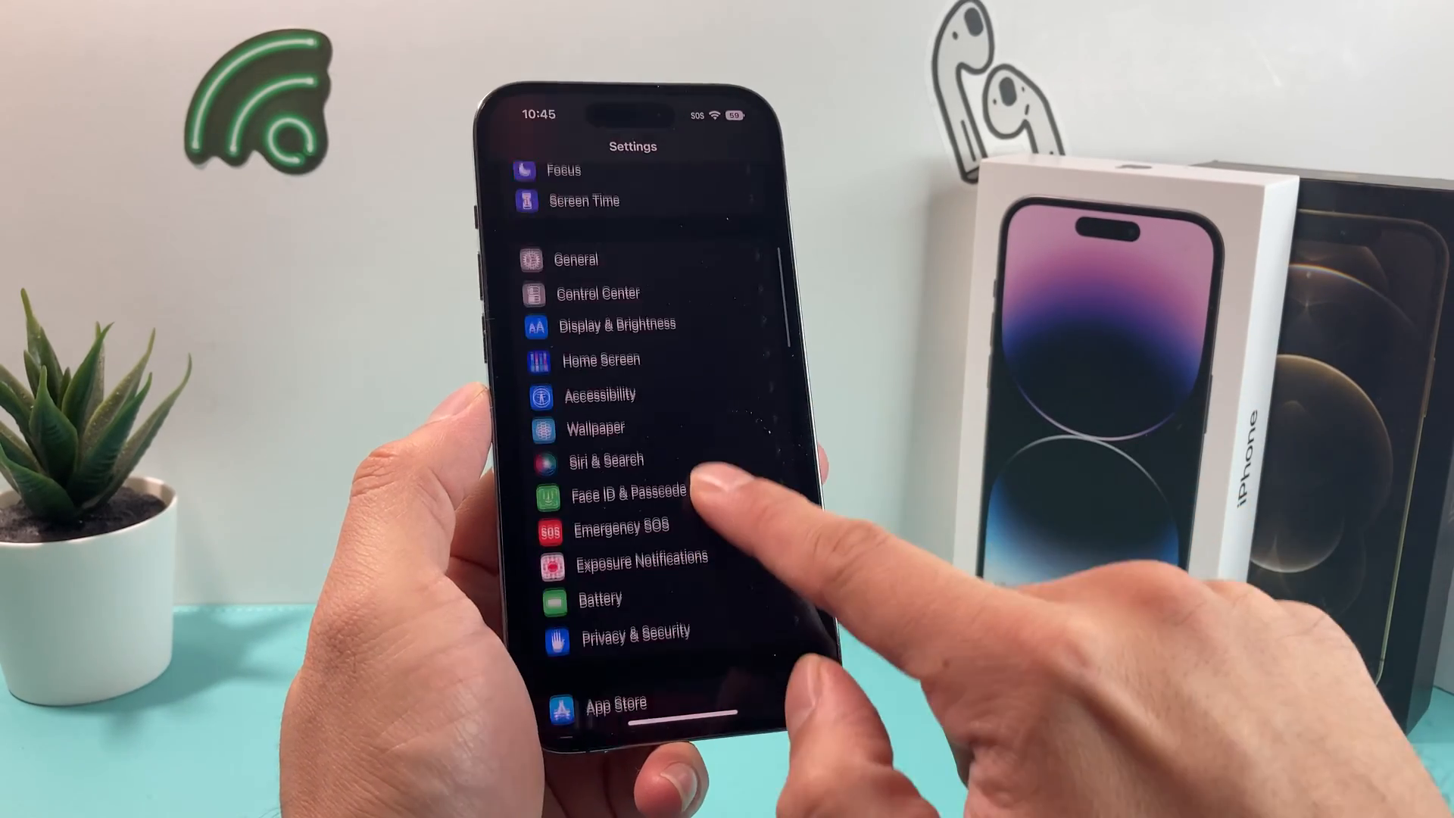
{"action": "scroll", "scroll_direction": "down", "scroll_amount": 3}
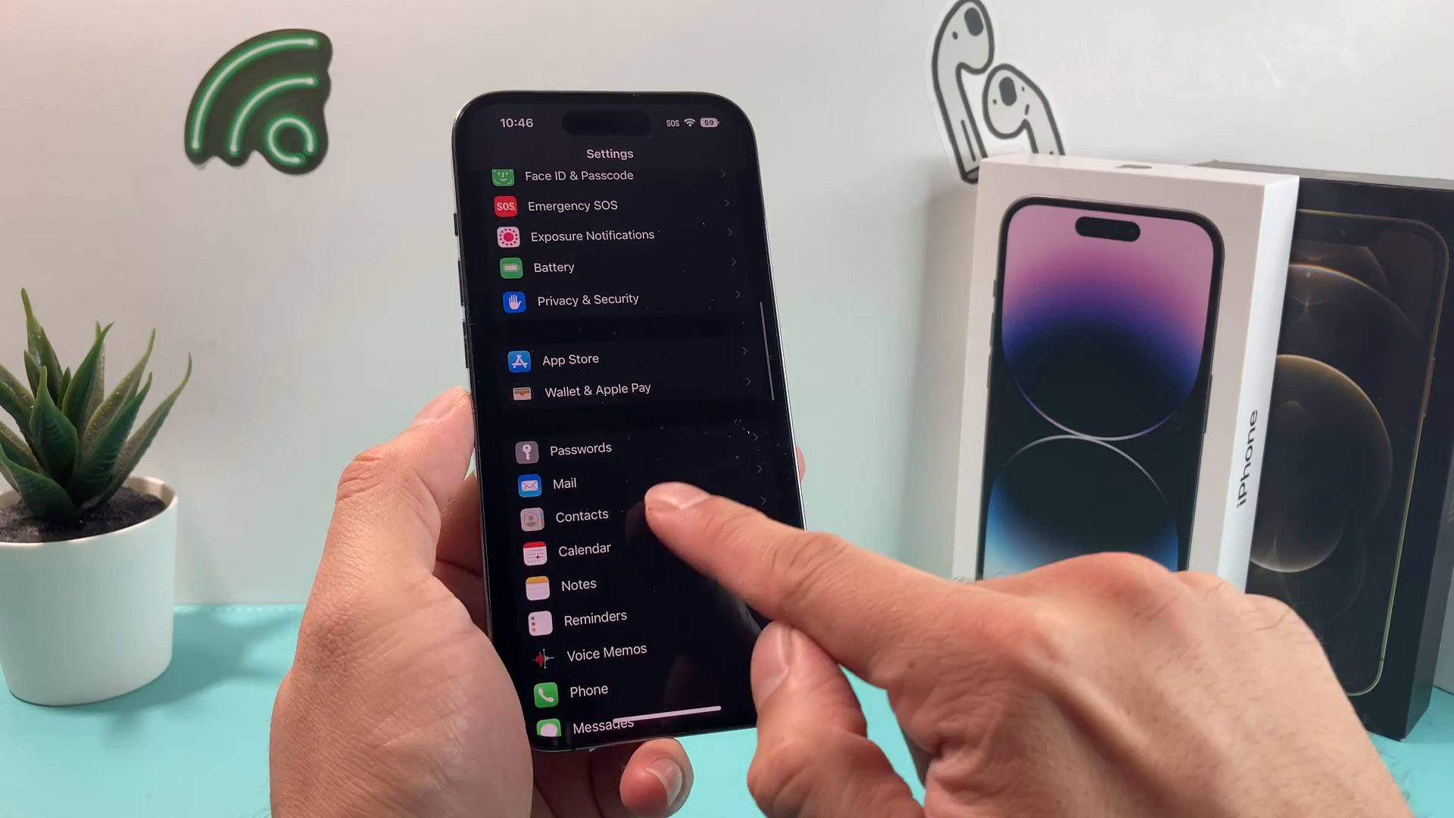
{"action": "left_click", "coordinate": [584, 549]}
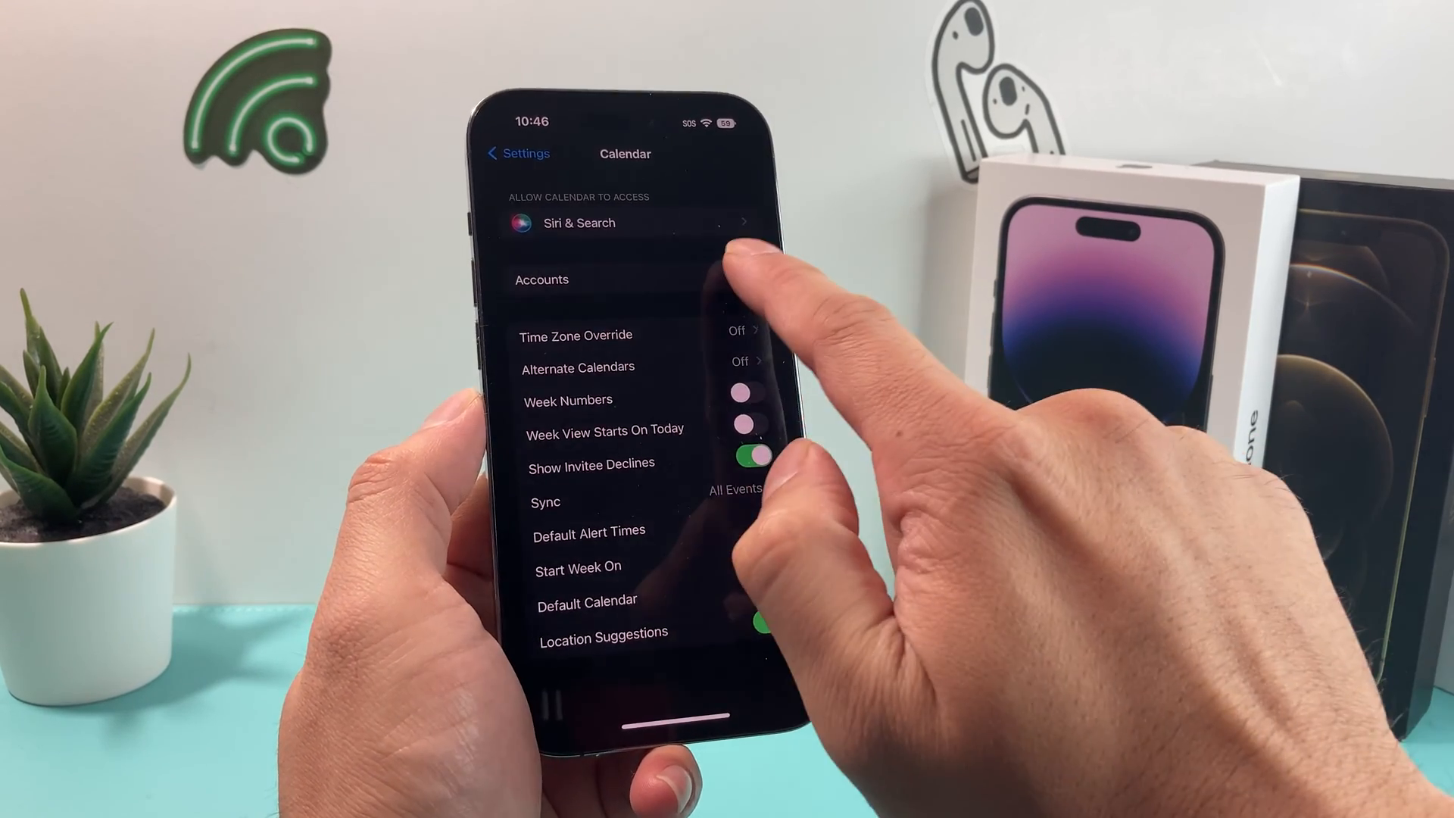
Step: Delete the unknown 'Random' IMAP account from Calendar accounts and confirm the deletion
{"action": "left_click", "coordinate": [540, 280]}
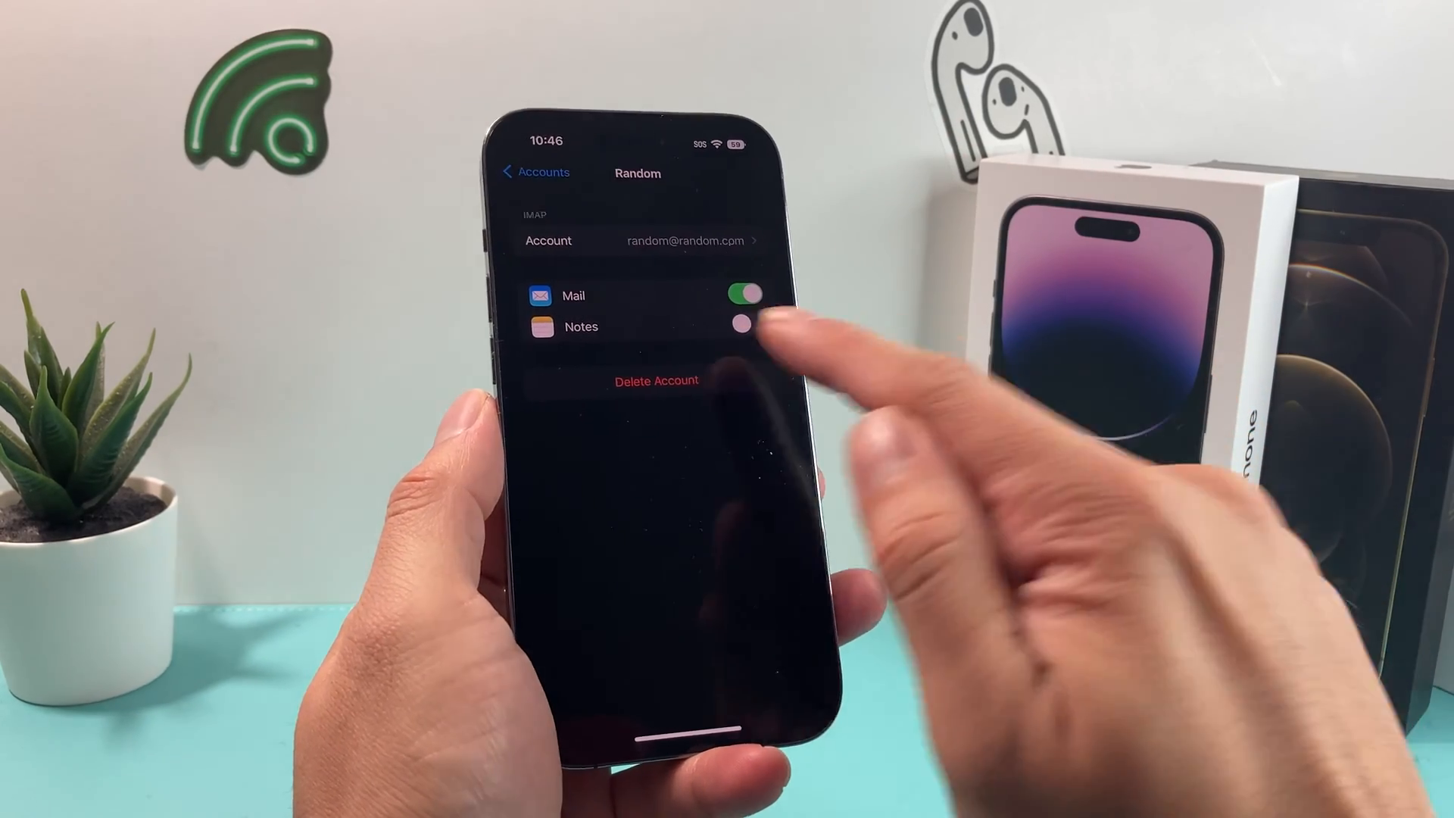
{"action": "left_click", "coordinate": [655, 381]}
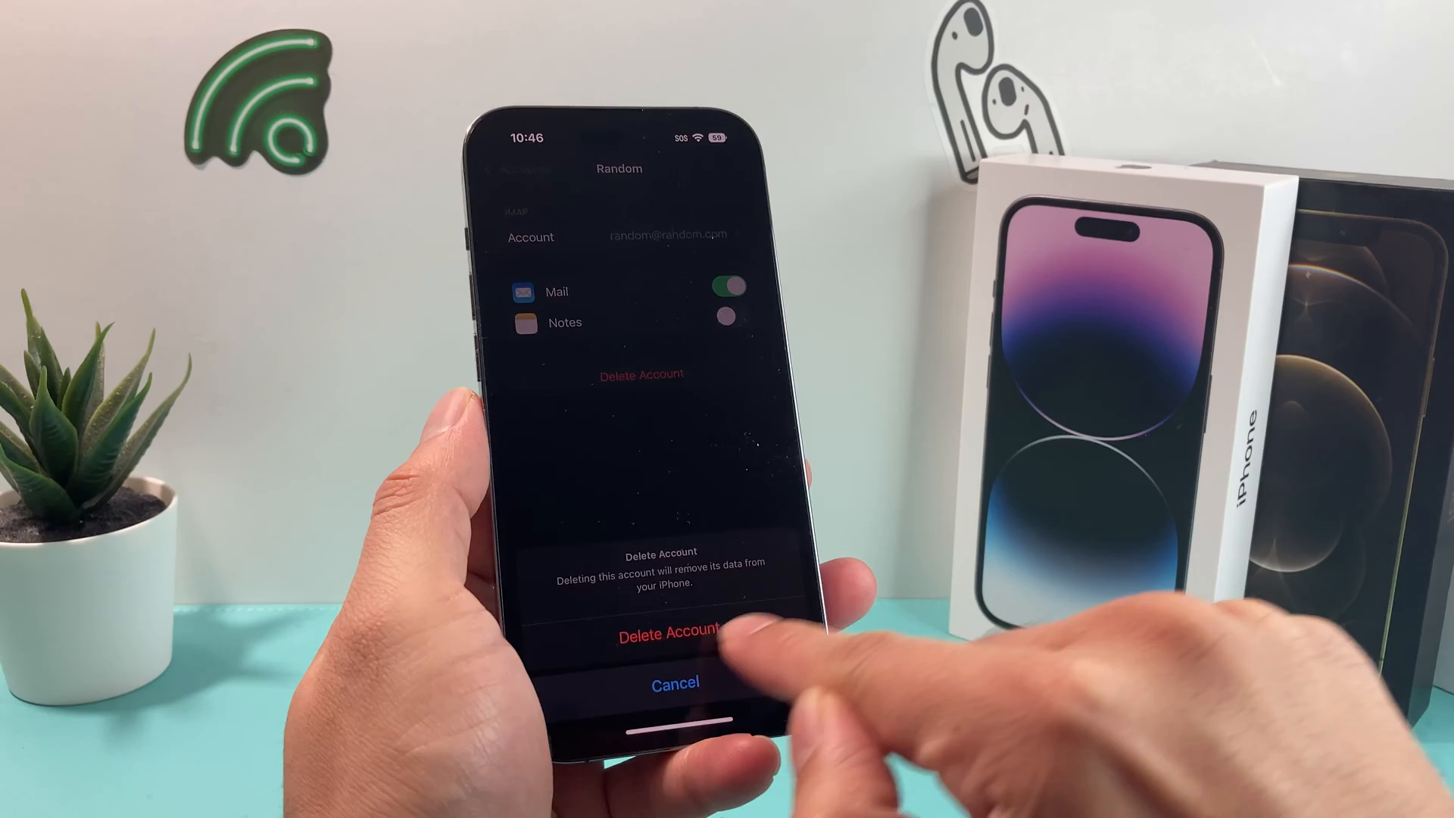
{"action": "left_click", "coordinate": [661, 635]}
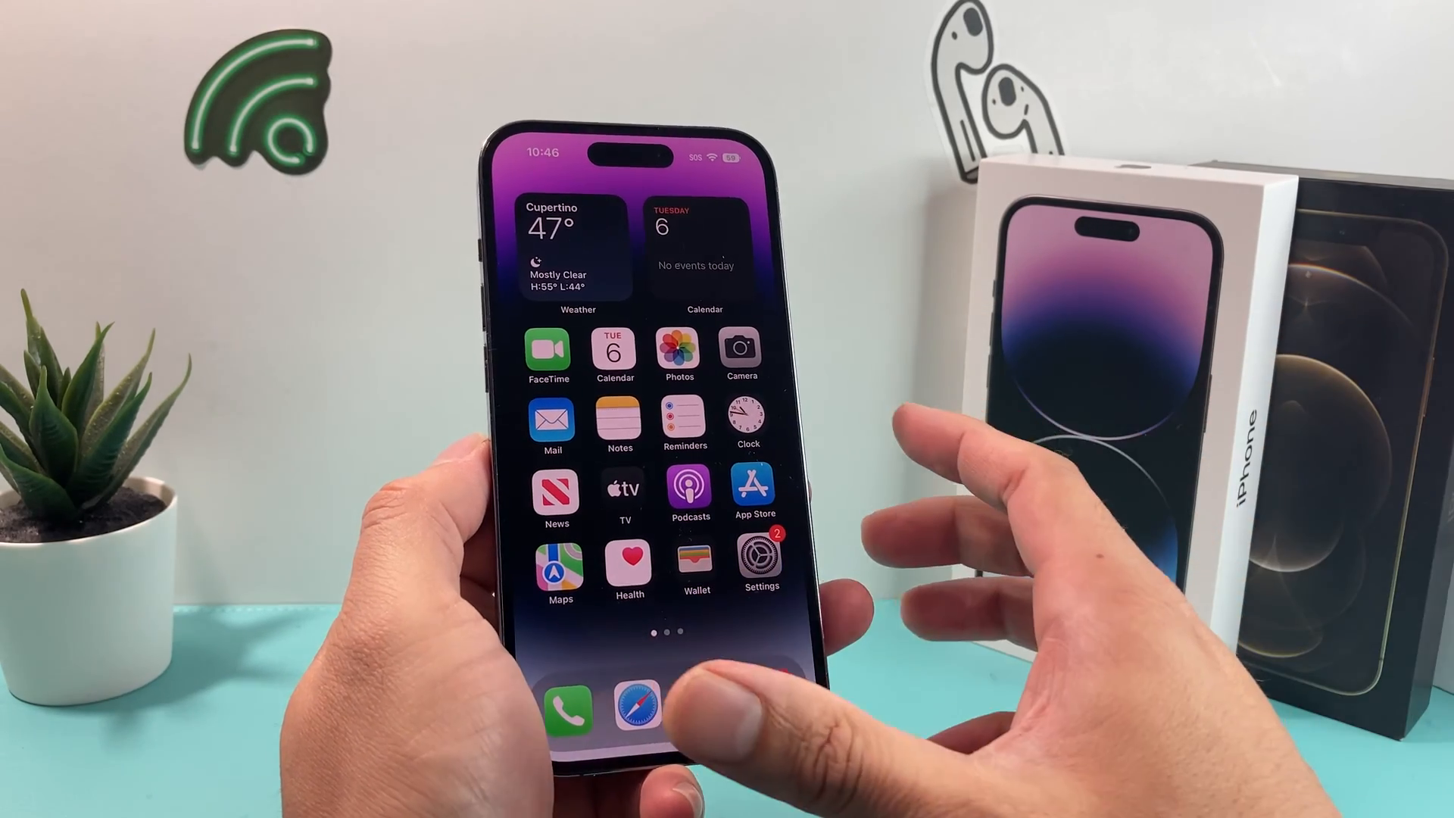
Step: Verify NBA Schedule no longer appears among calendars, then bring up Settings' main page
{"action": "left_click", "coordinate": [614, 356]}
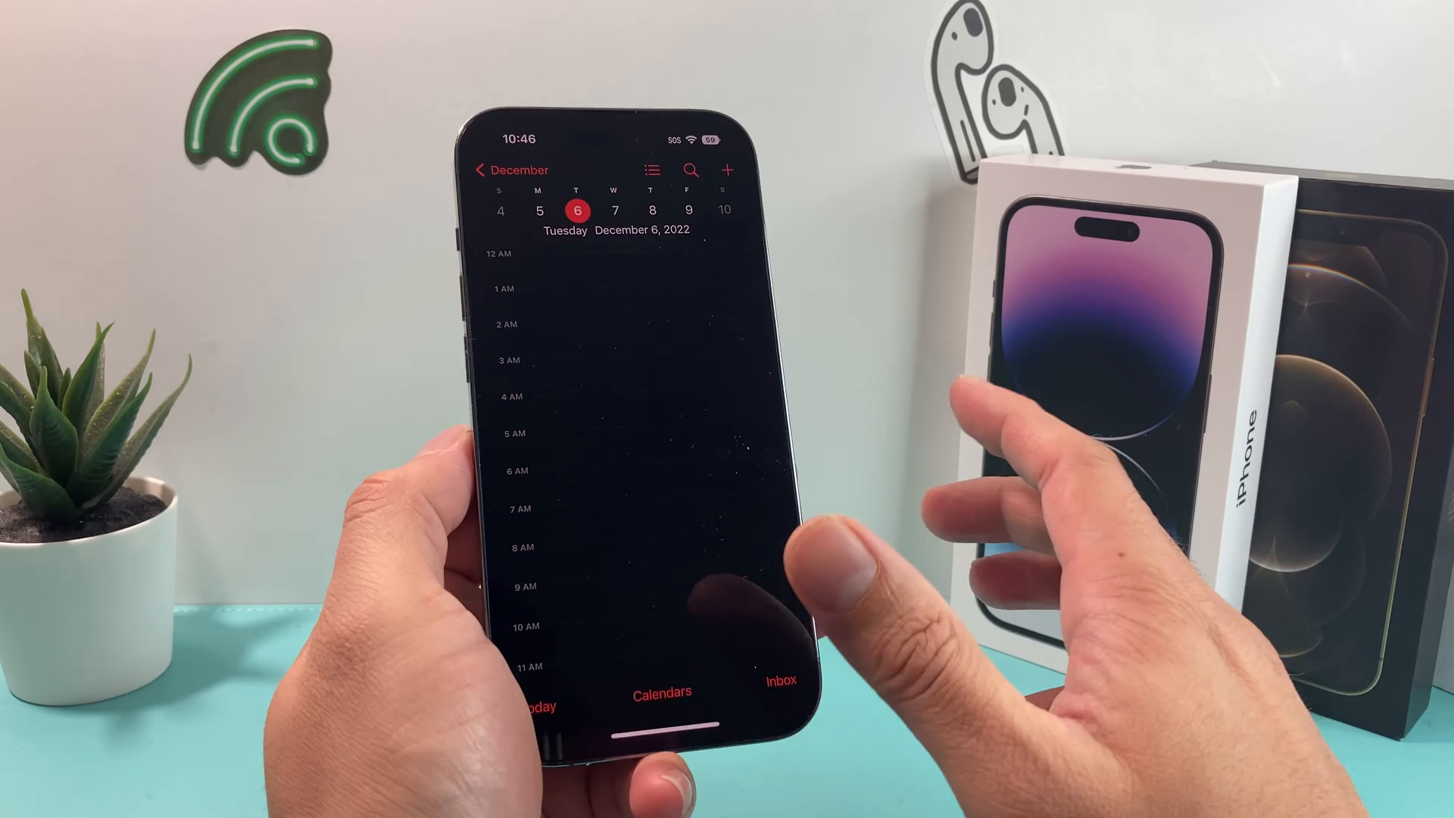
{"action": "left_click", "coordinate": [660, 693]}
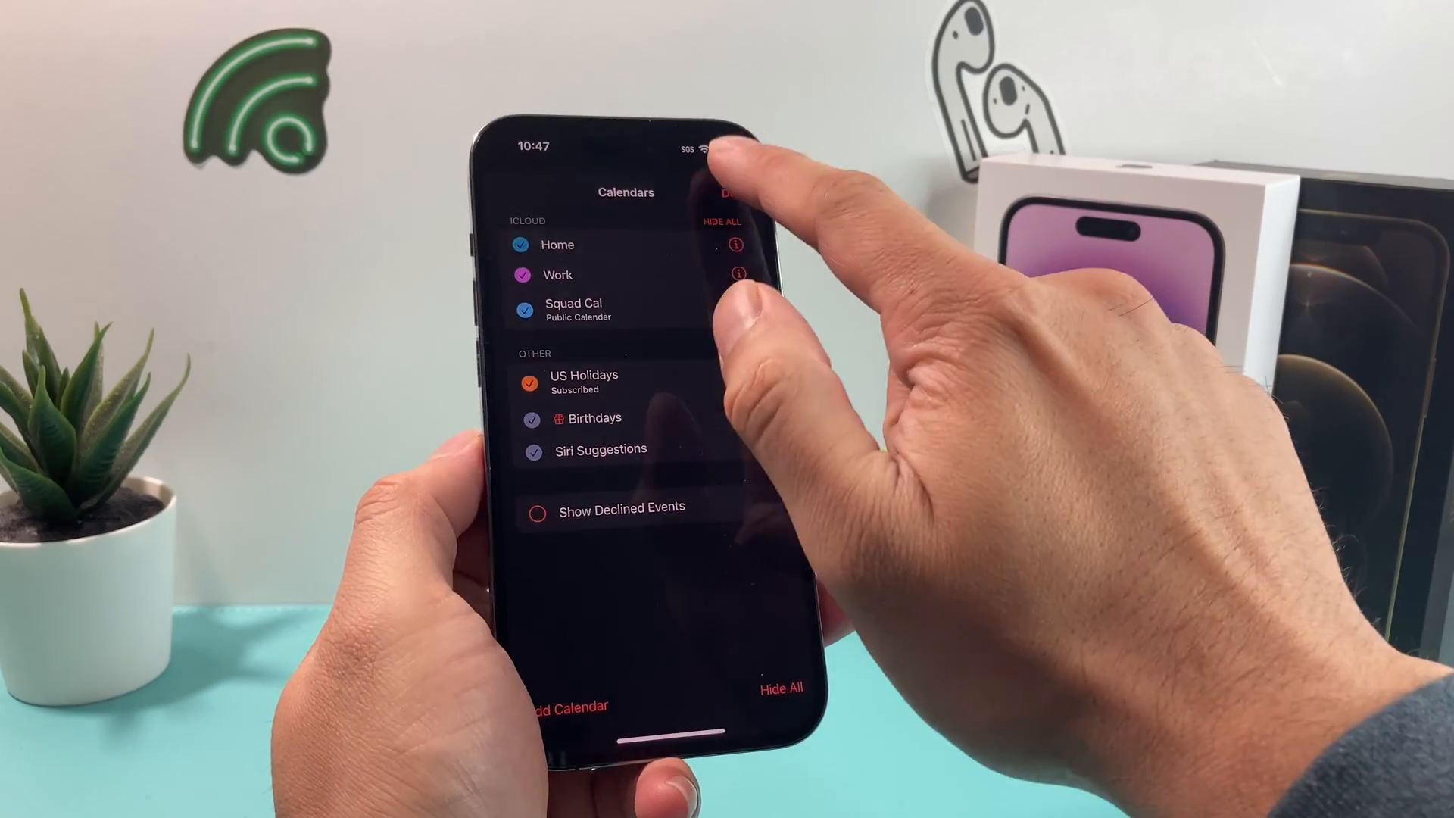
{"action": "left_click", "coordinate": [667, 700]}
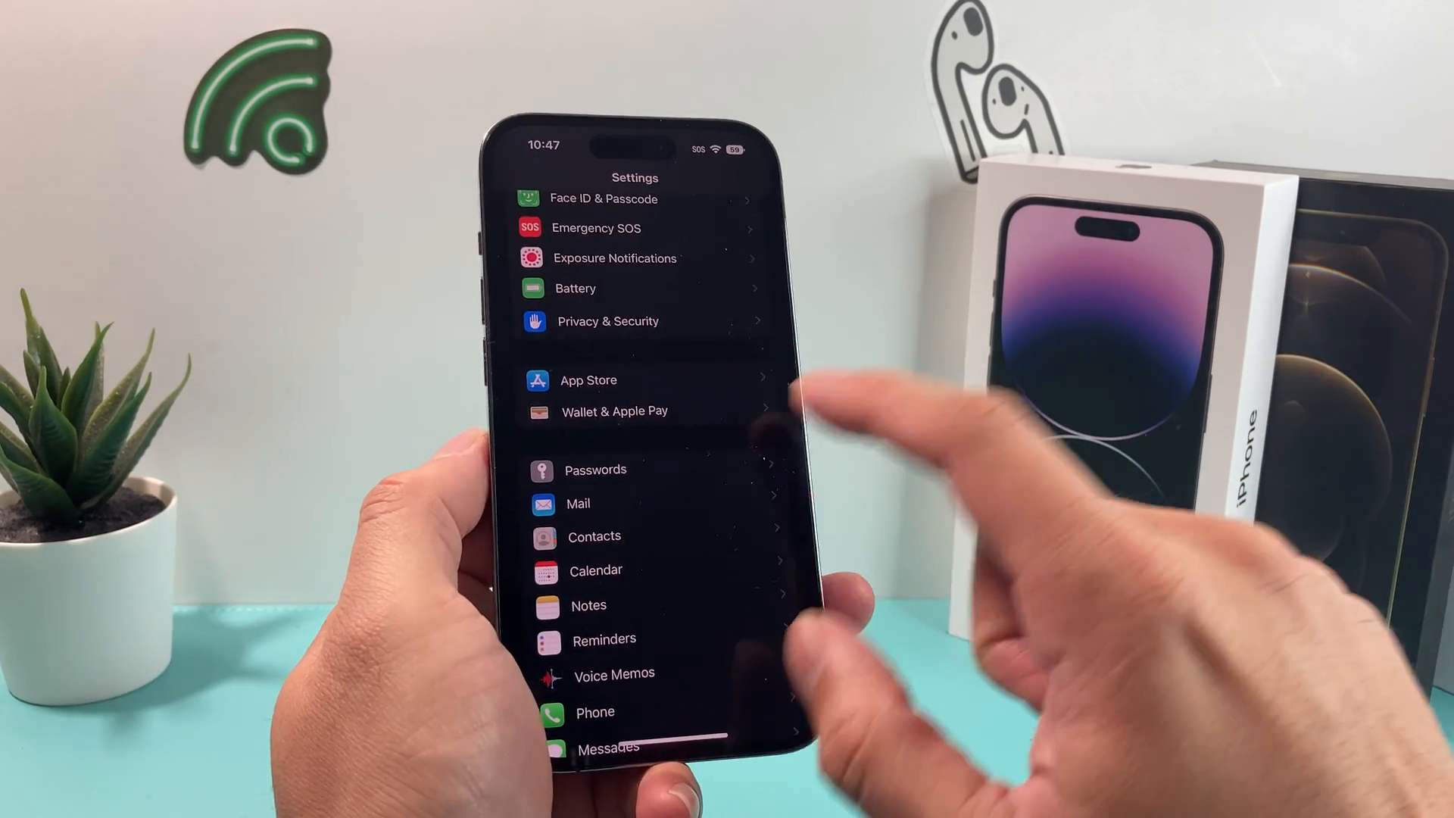
{"action": "scroll", "scroll_direction": "down", "scroll_amount": 3}
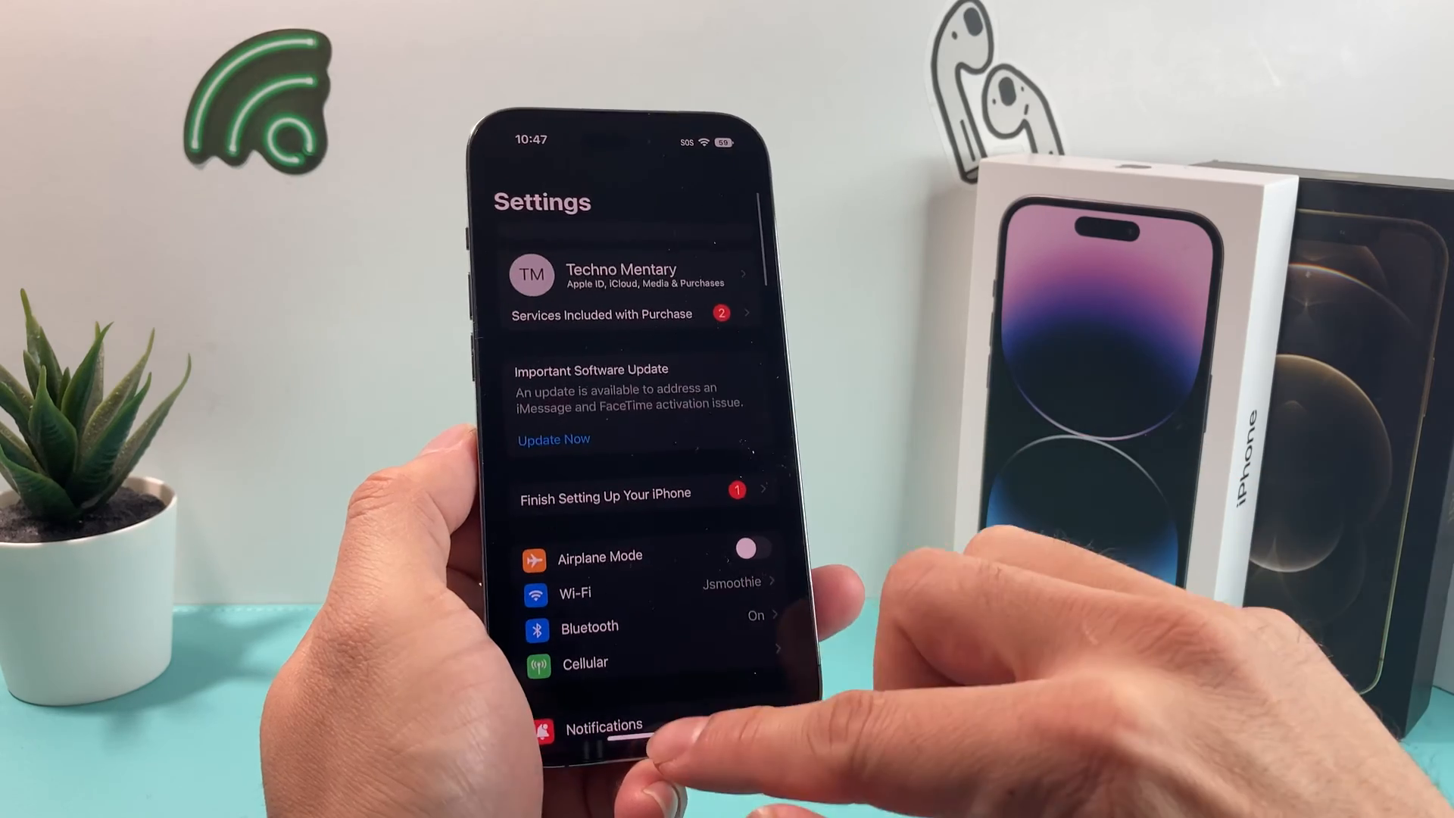